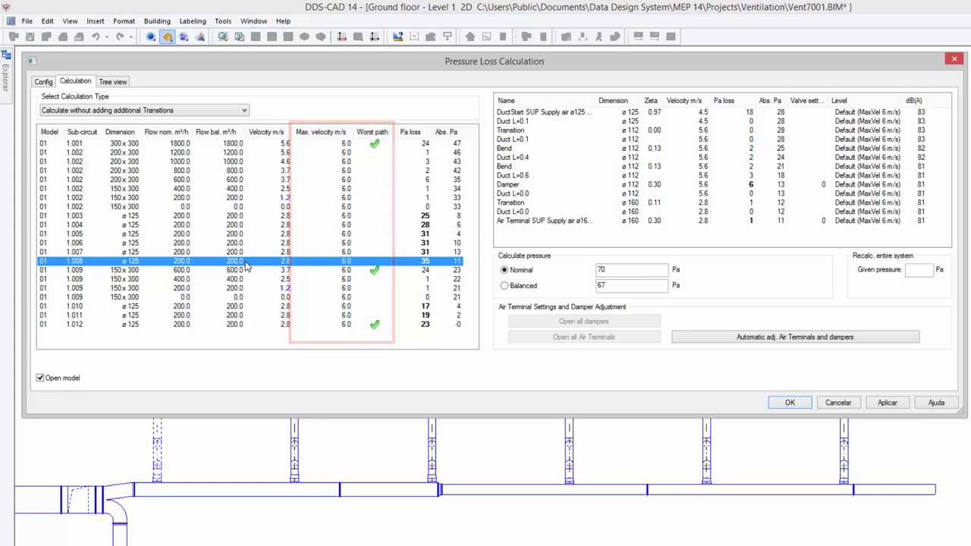
Show the component pressure-loss breakdown for sub-circuit 1.001.
left_click(503, 270)
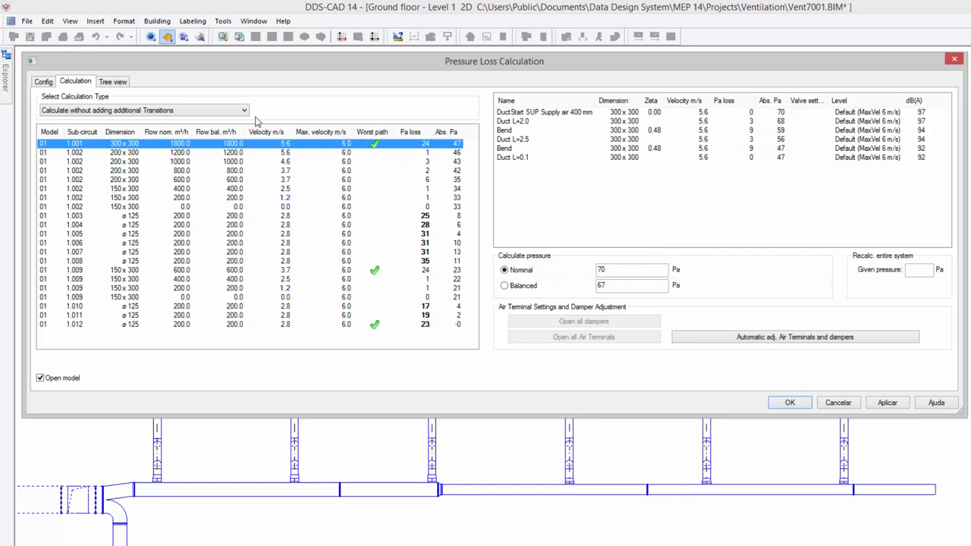
Set the calculation type to 'Only adjust Air Terminals and Dampers' and select sub-circuit 1.009.
left_click(142, 109)
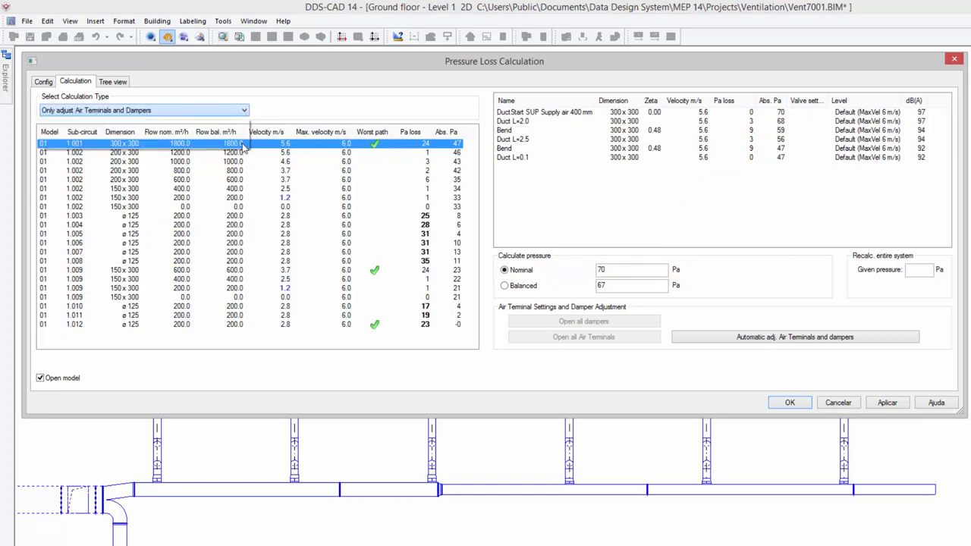
left_click(795, 337)
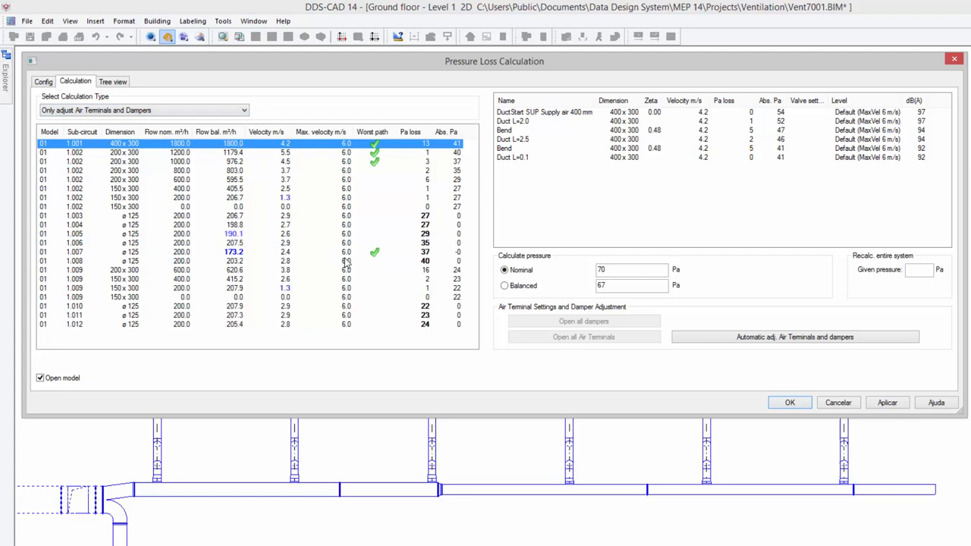
left_click(228, 261)
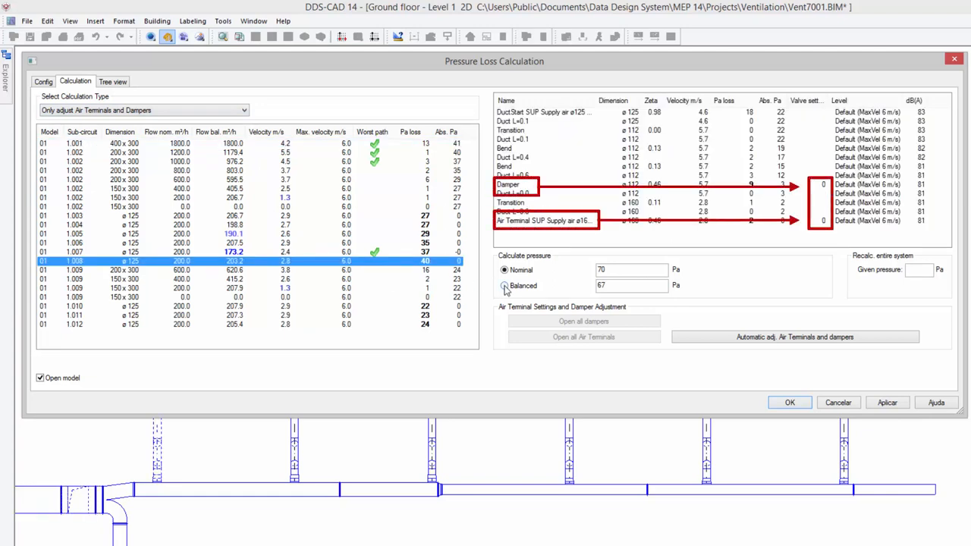
Recalculate as a Balanced system with automatic air terminal and damper adjustment, shown in Tree view.
left_click(503, 285)
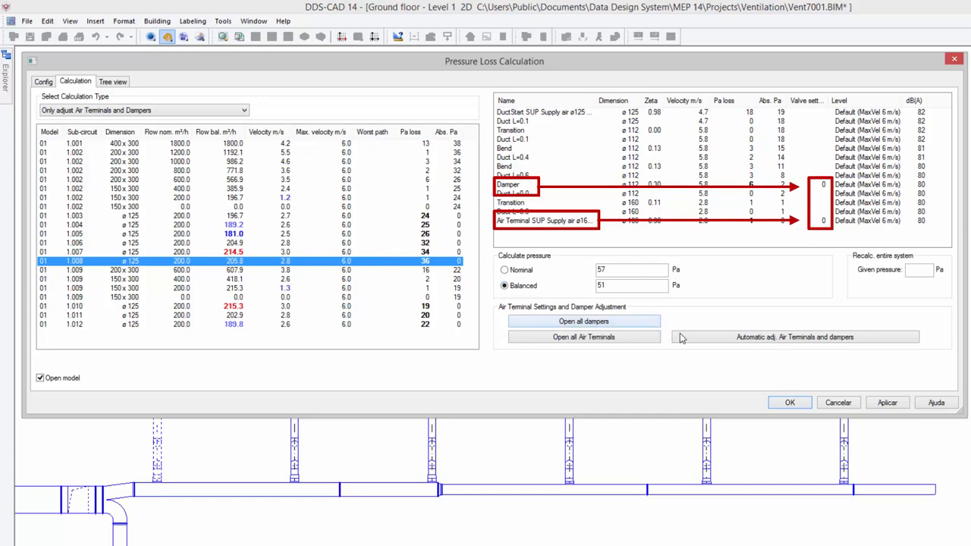
left_click(794, 337)
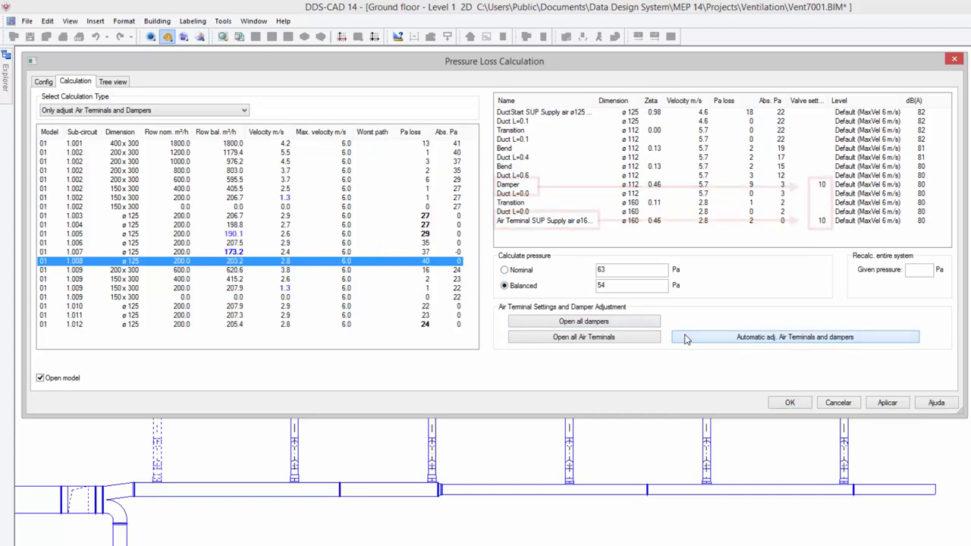
left_click(112, 82)
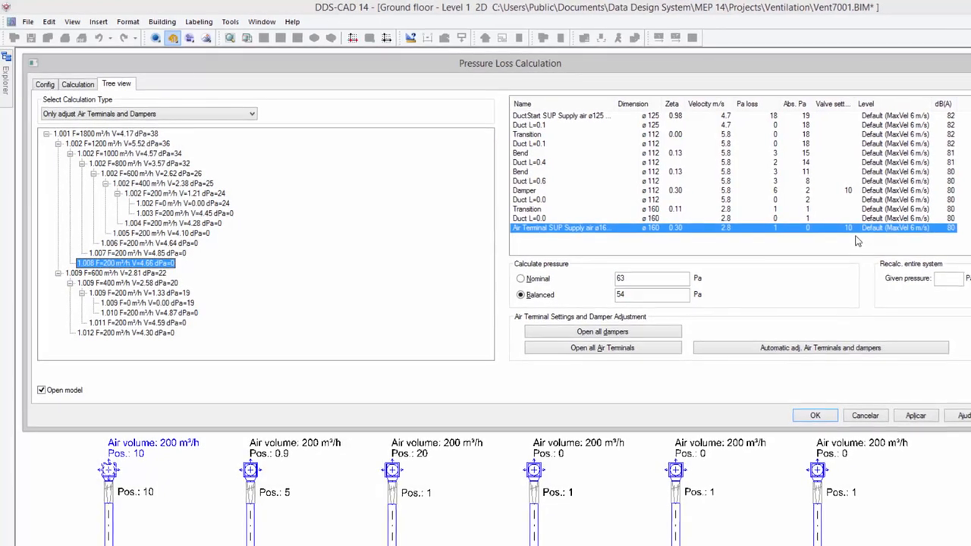